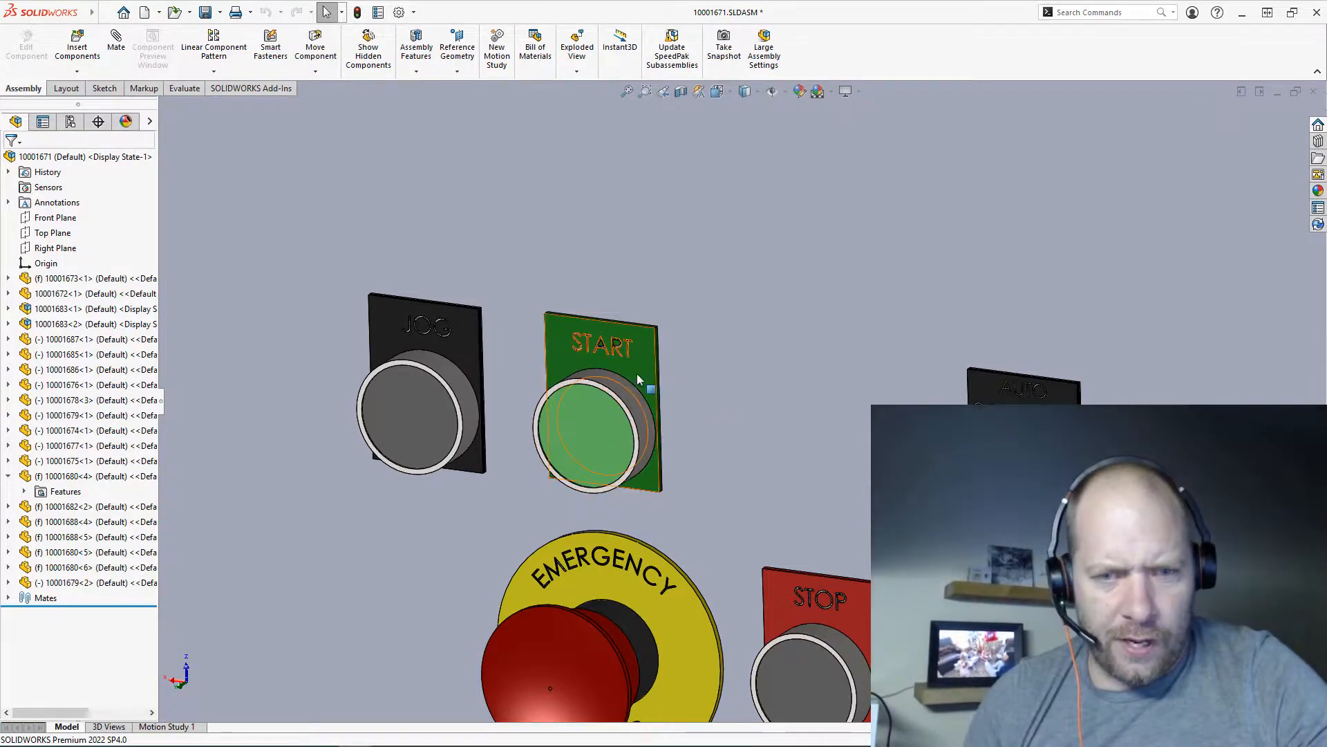
mouse_move(644, 381)
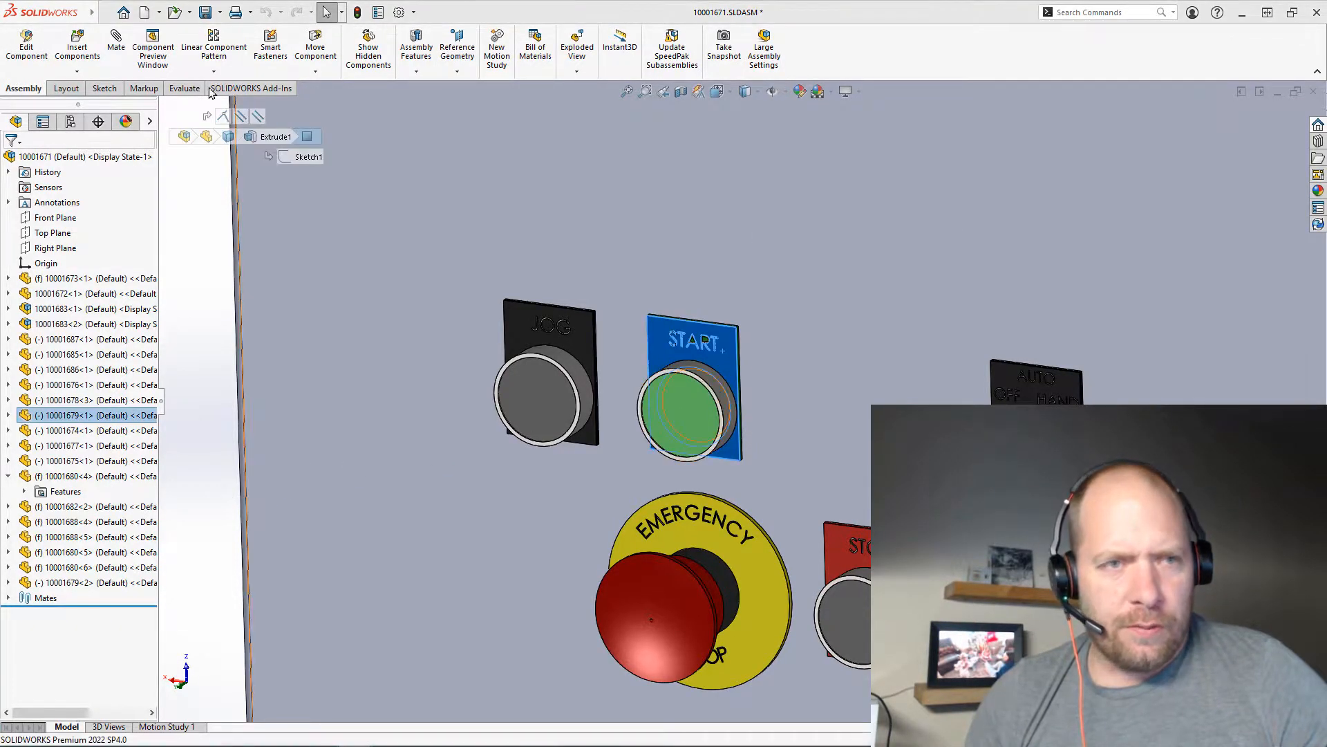
- Make the START label a smart component including the green push button and the Extrude3 hole cut
left_click(216, 11)
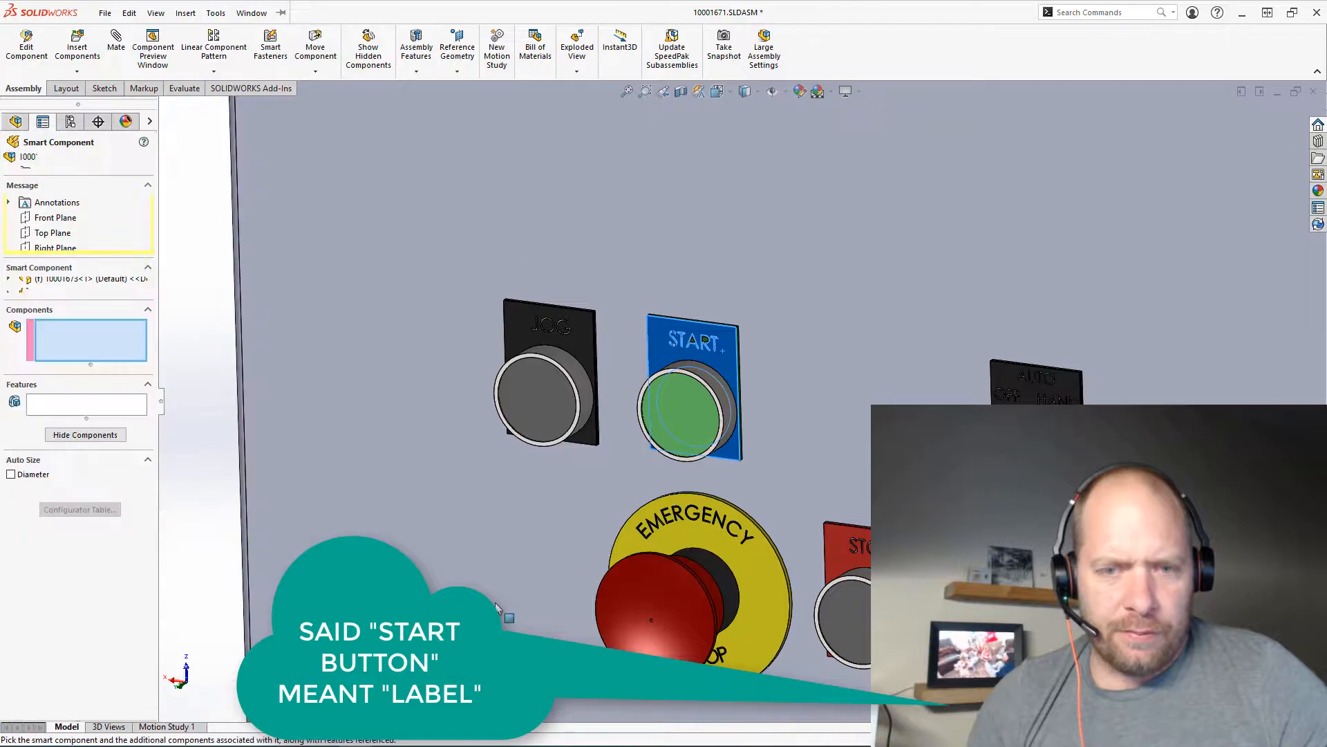
left_click(689, 386)
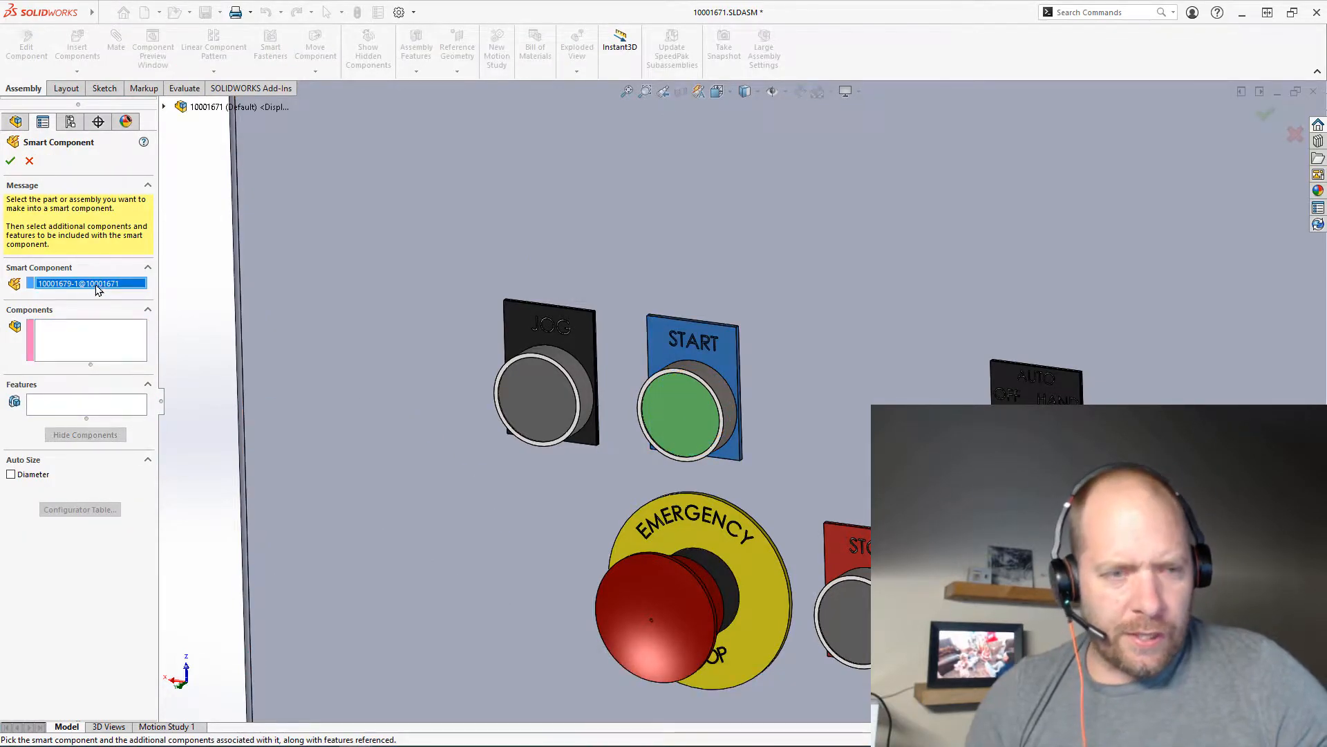
left_click(88, 339)
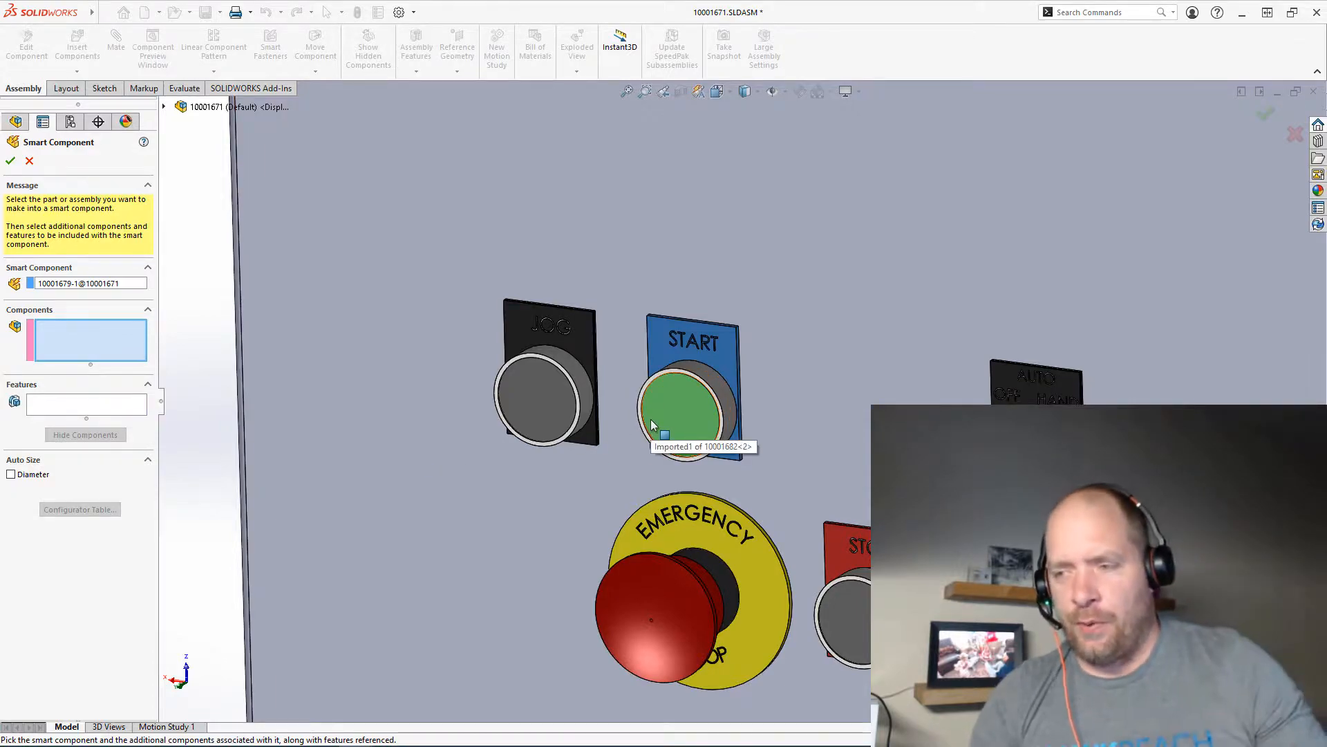
mouse_move(690, 409)
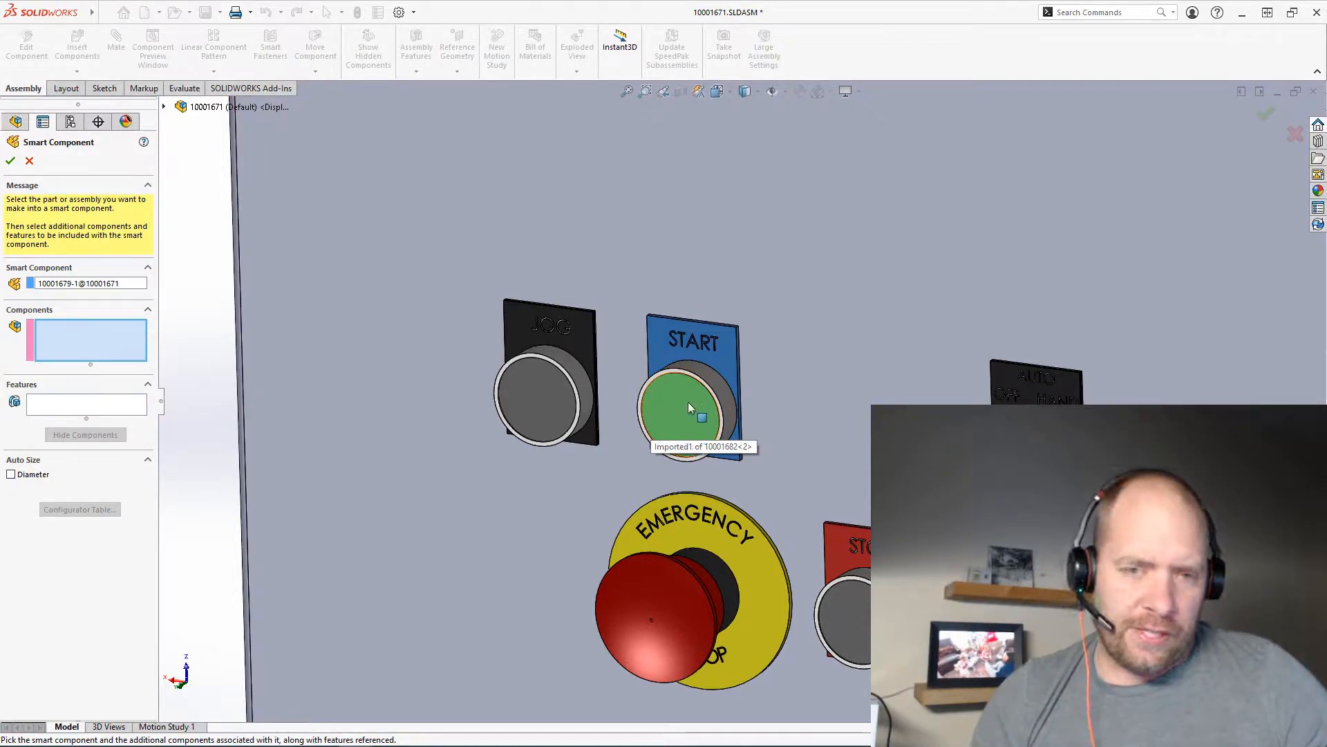
left_click(688, 407)
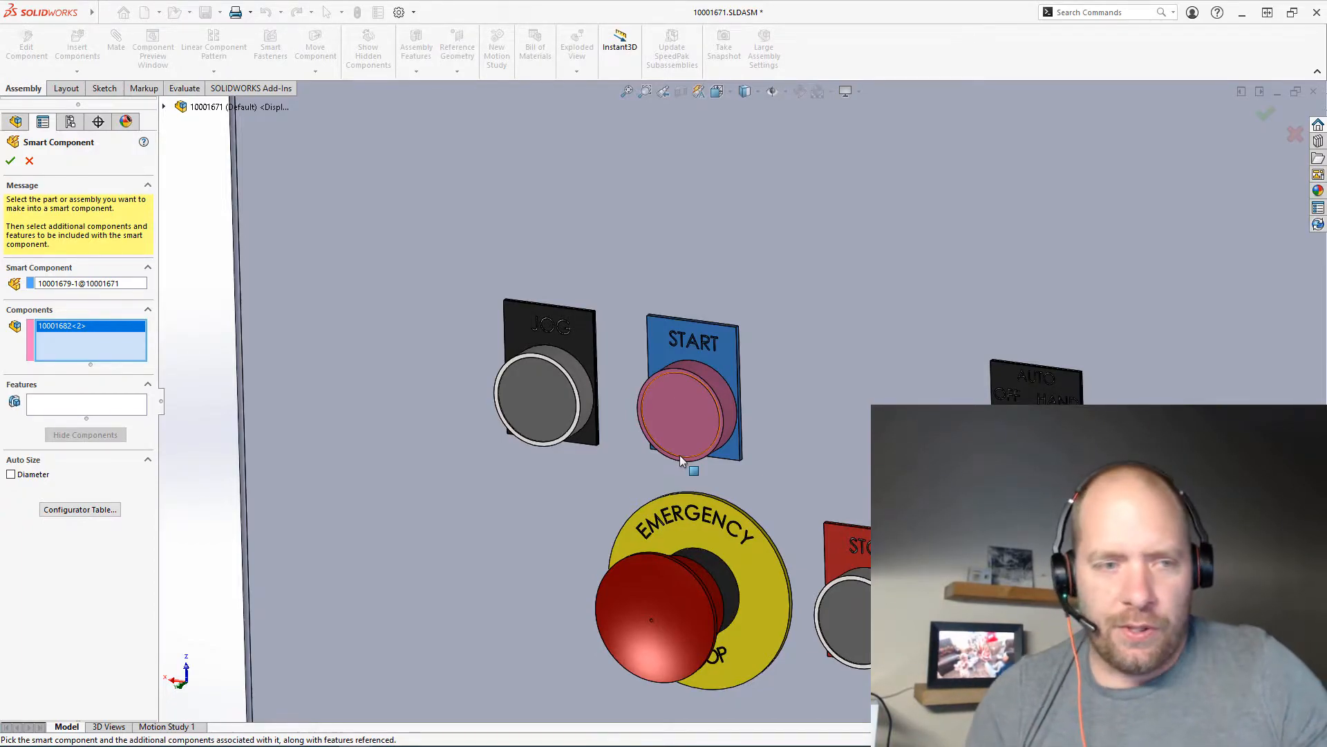
left_click(85, 434)
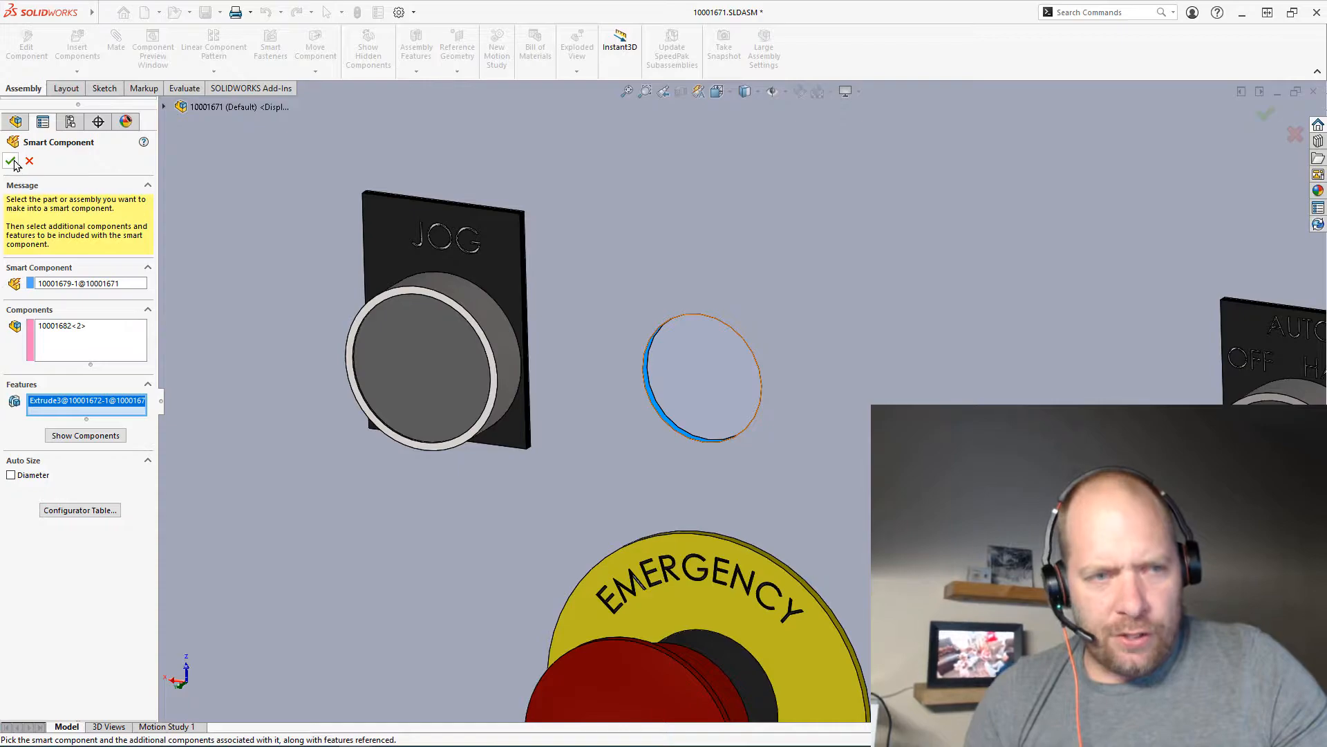
- Create the START label smart component, then insert its smart features on the second START label
left_click(15, 161)
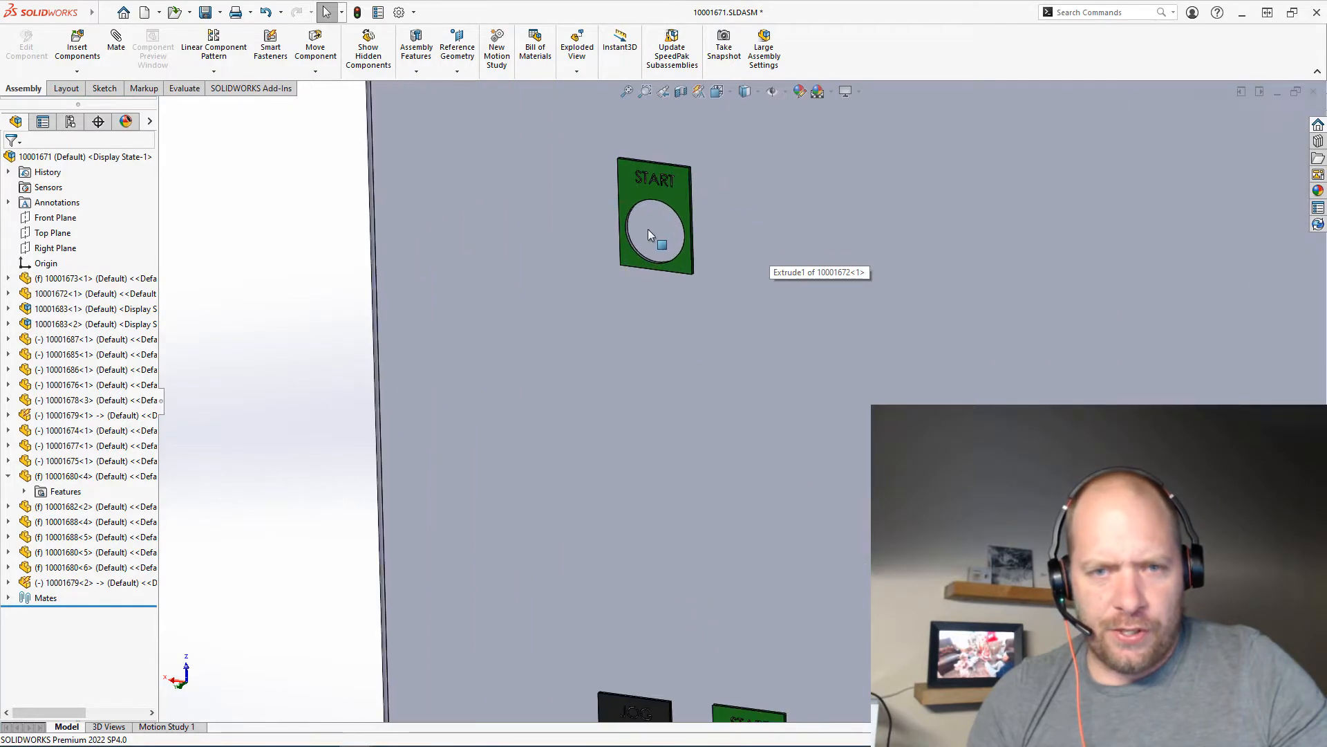
left_click(652, 234)
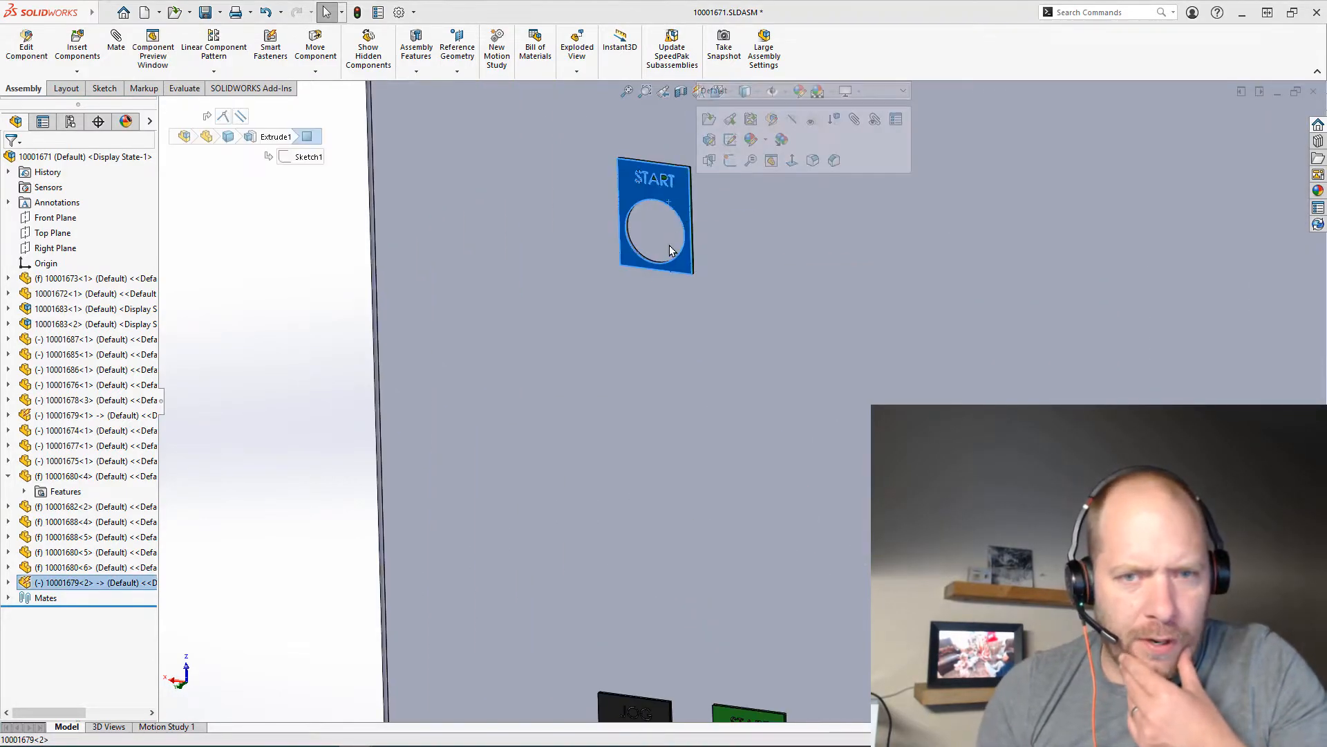
left_click(654, 216)
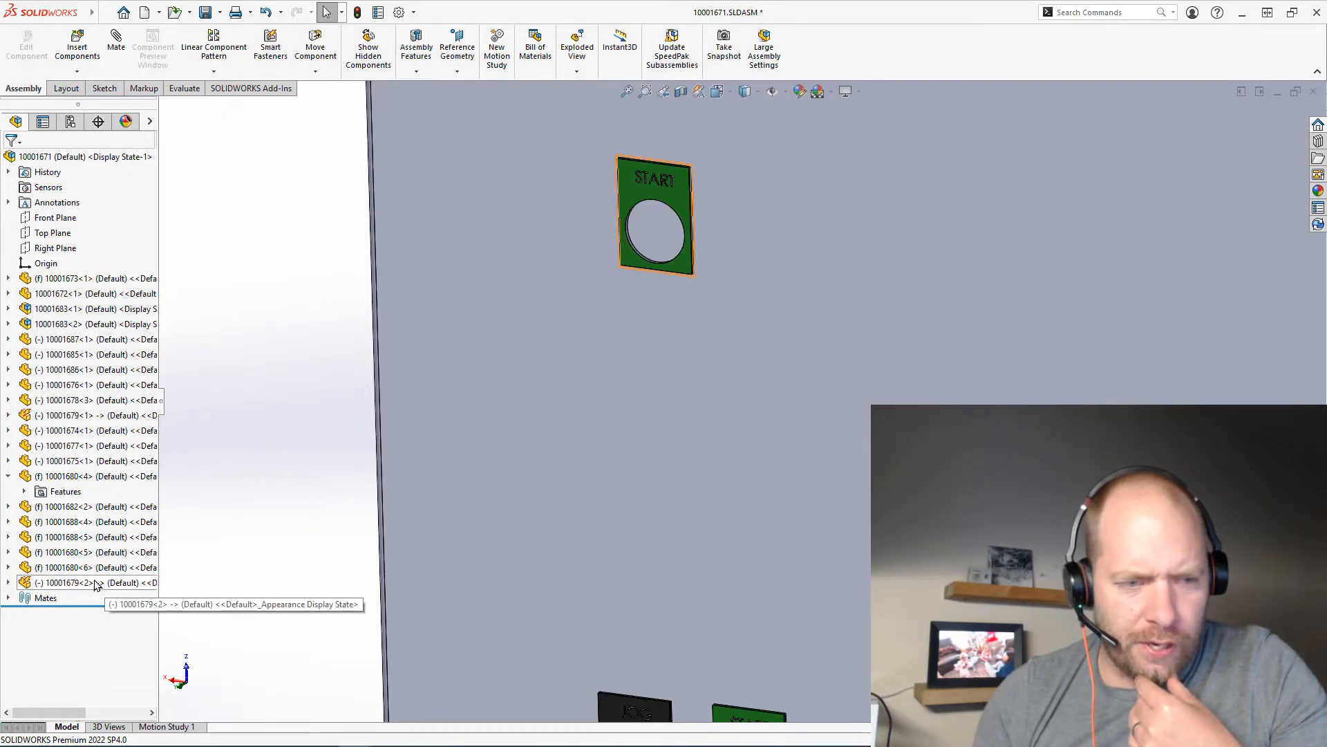
left_click(64, 582)
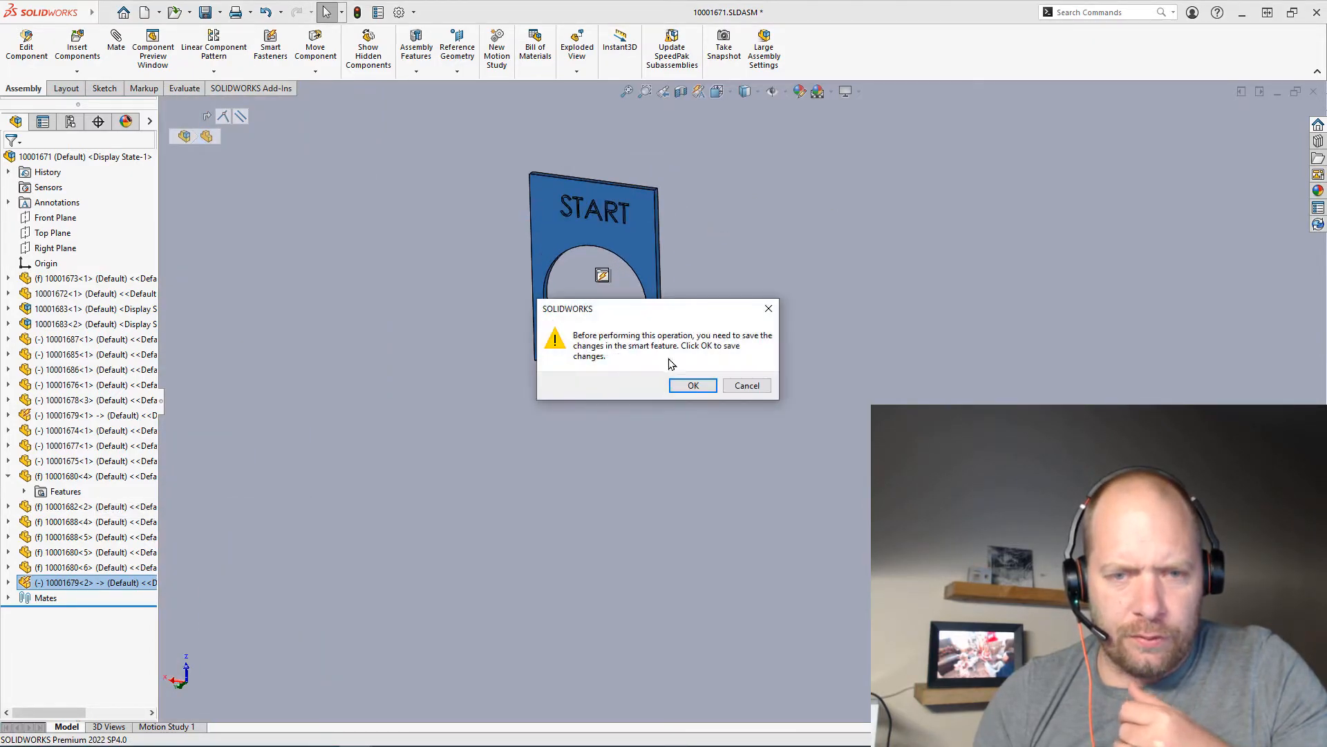
- Save the smart feature changes and use the panel face as the Face reference
left_click(692, 385)
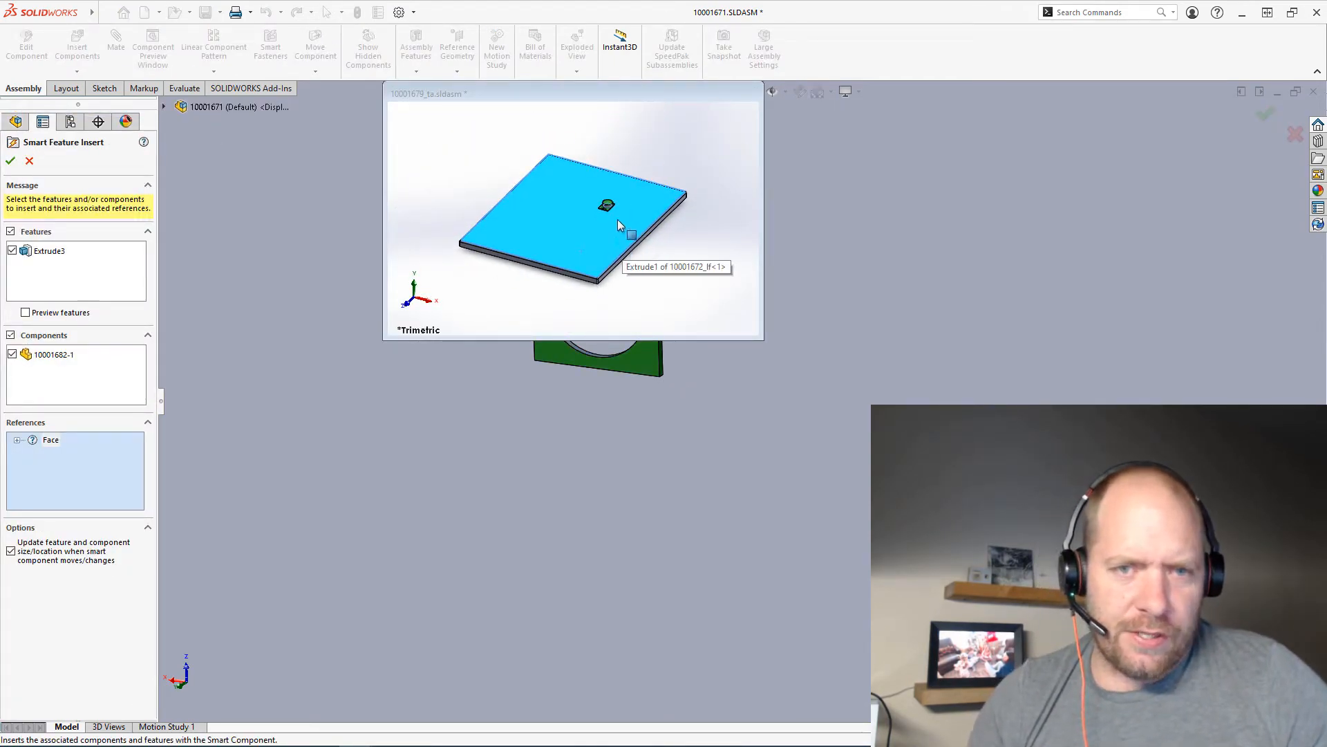
mouse_move(663, 317)
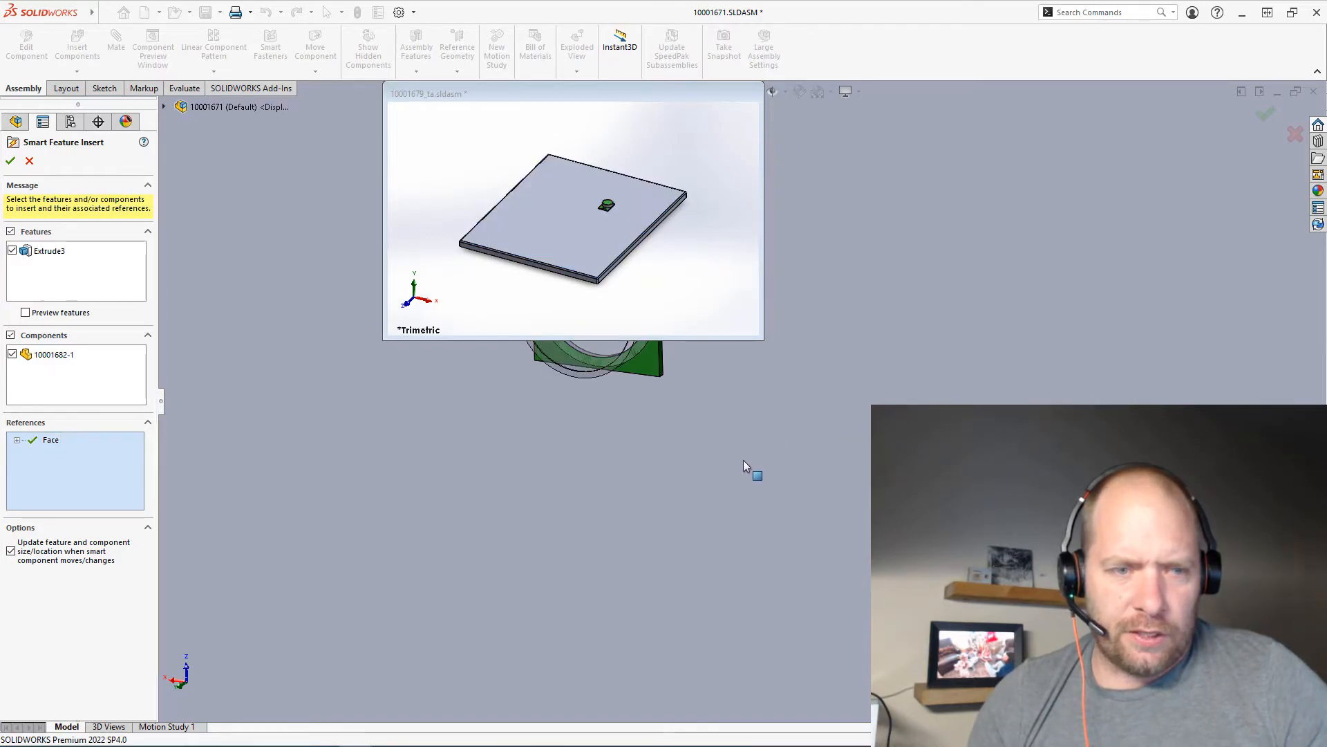
mouse_move(33, 487)
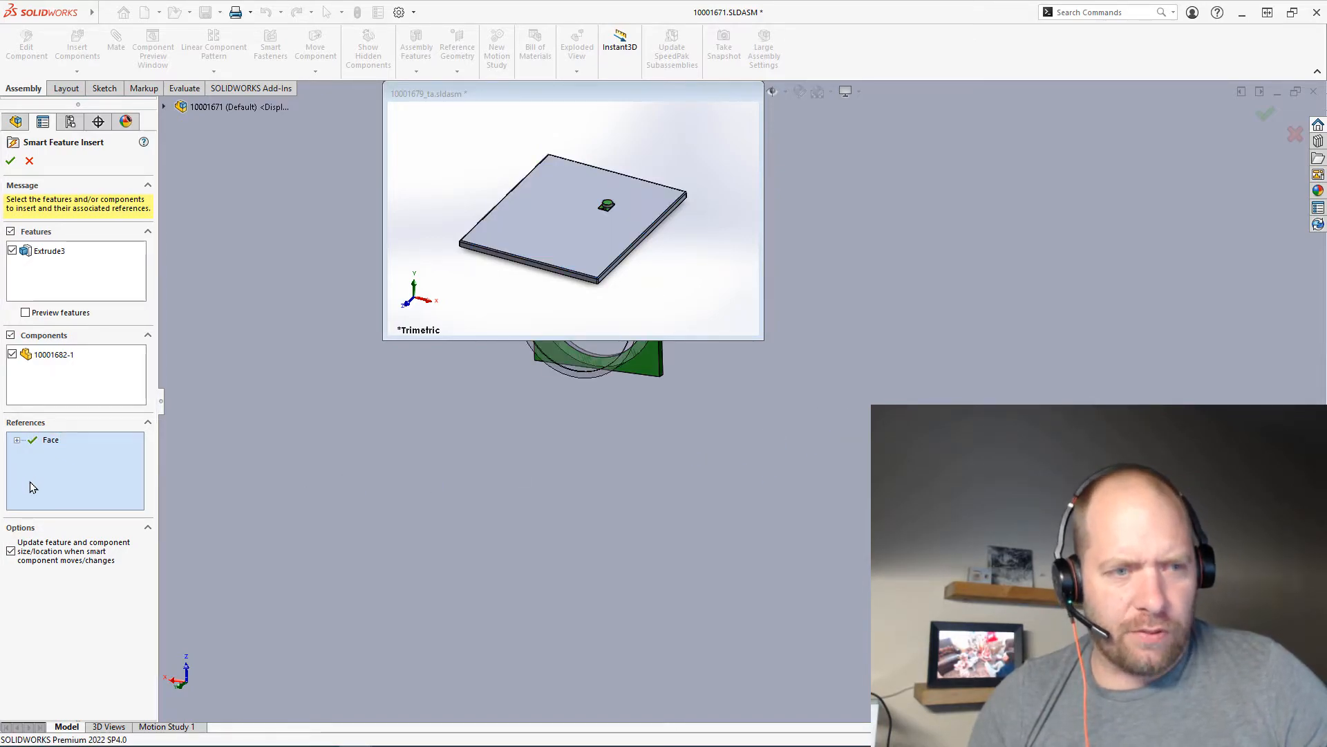
left_click(10, 162)
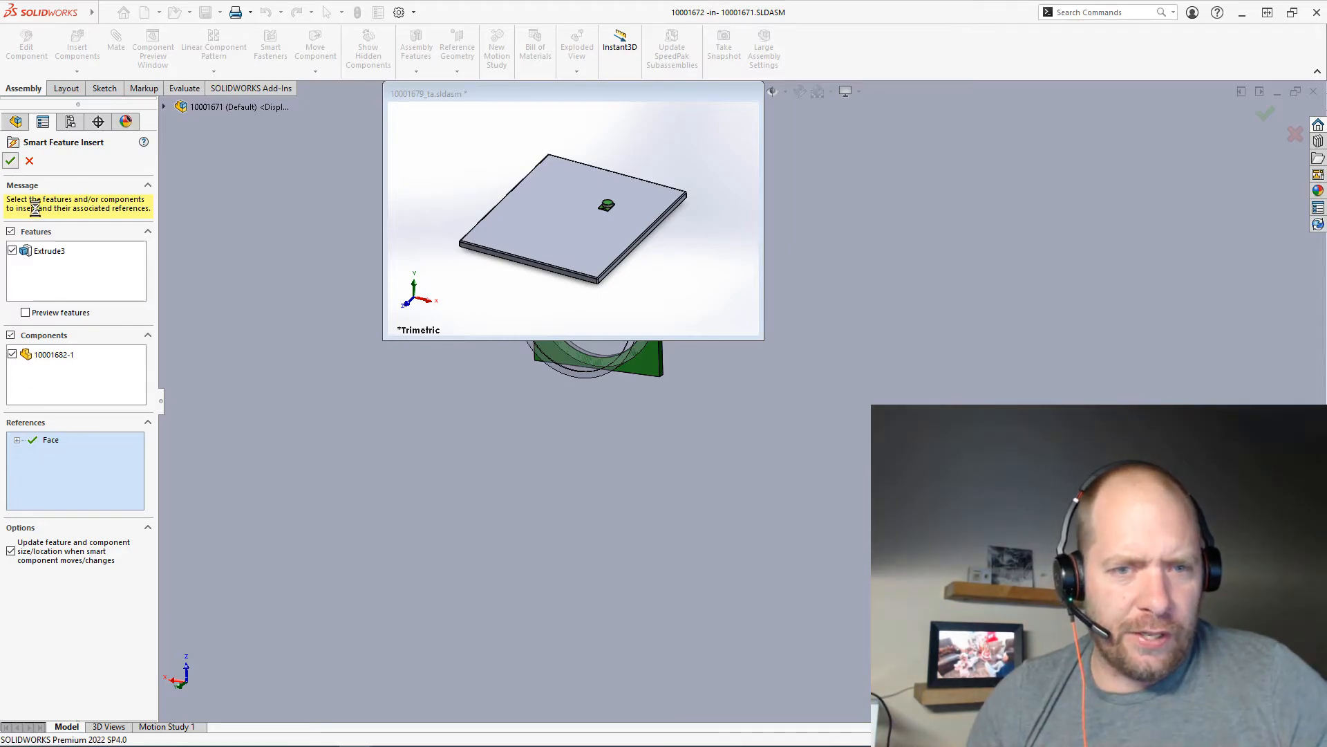
- Confirm Smart Feature Insert, adding the push button and cutting the second button hole in the panel
left_click(11, 161)
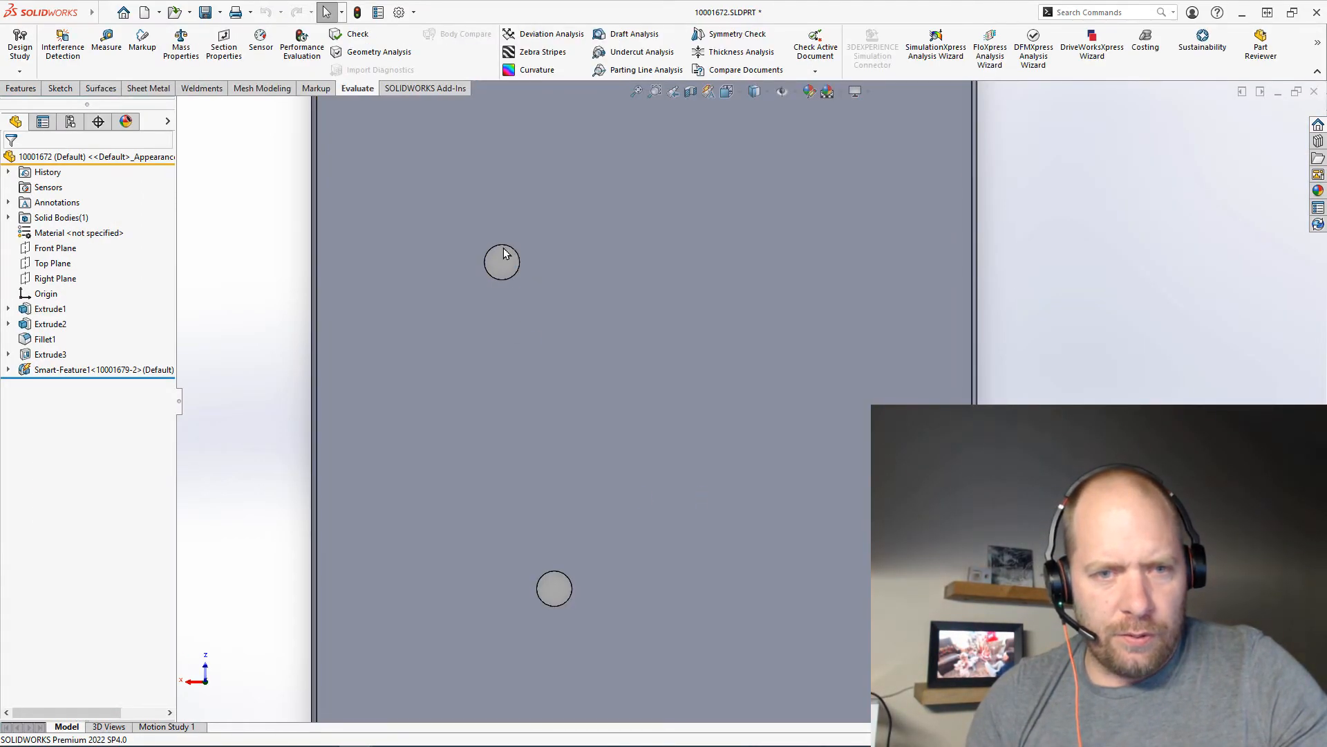
mouse_move(274, 385)
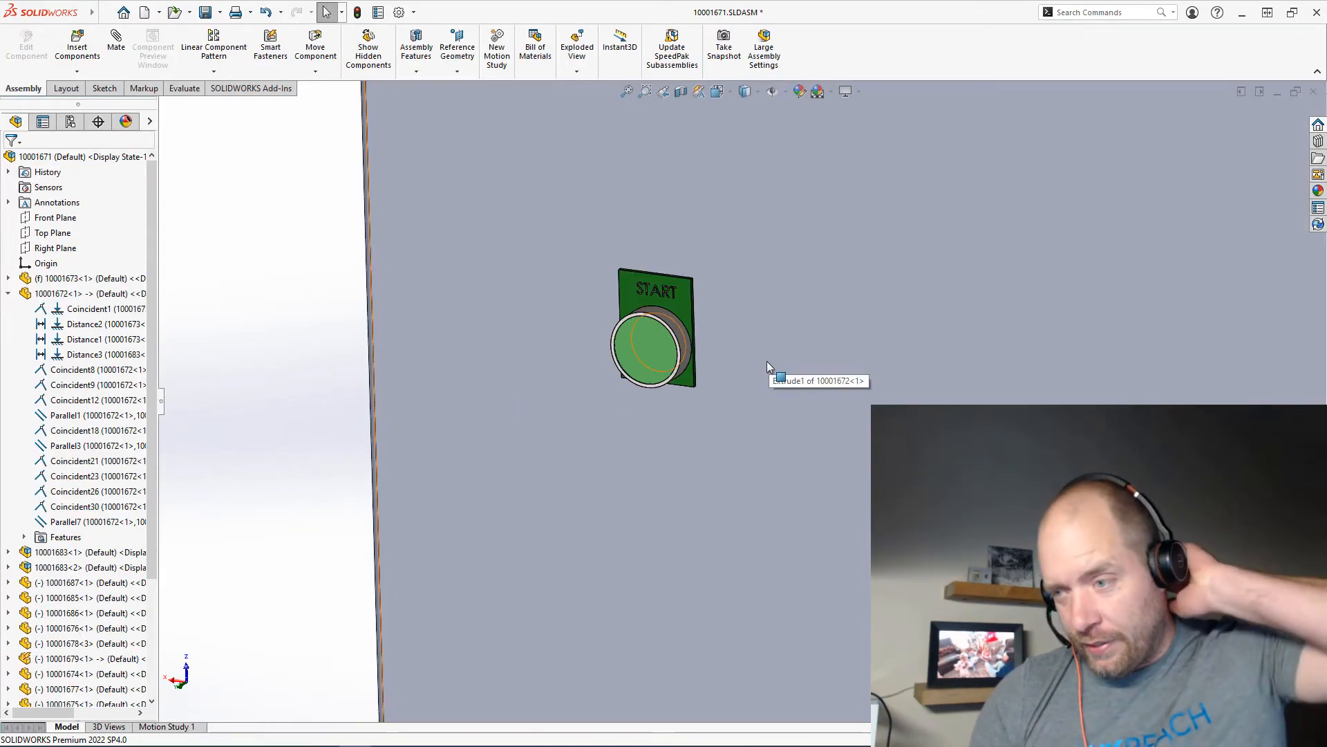
scroll("down", 3)
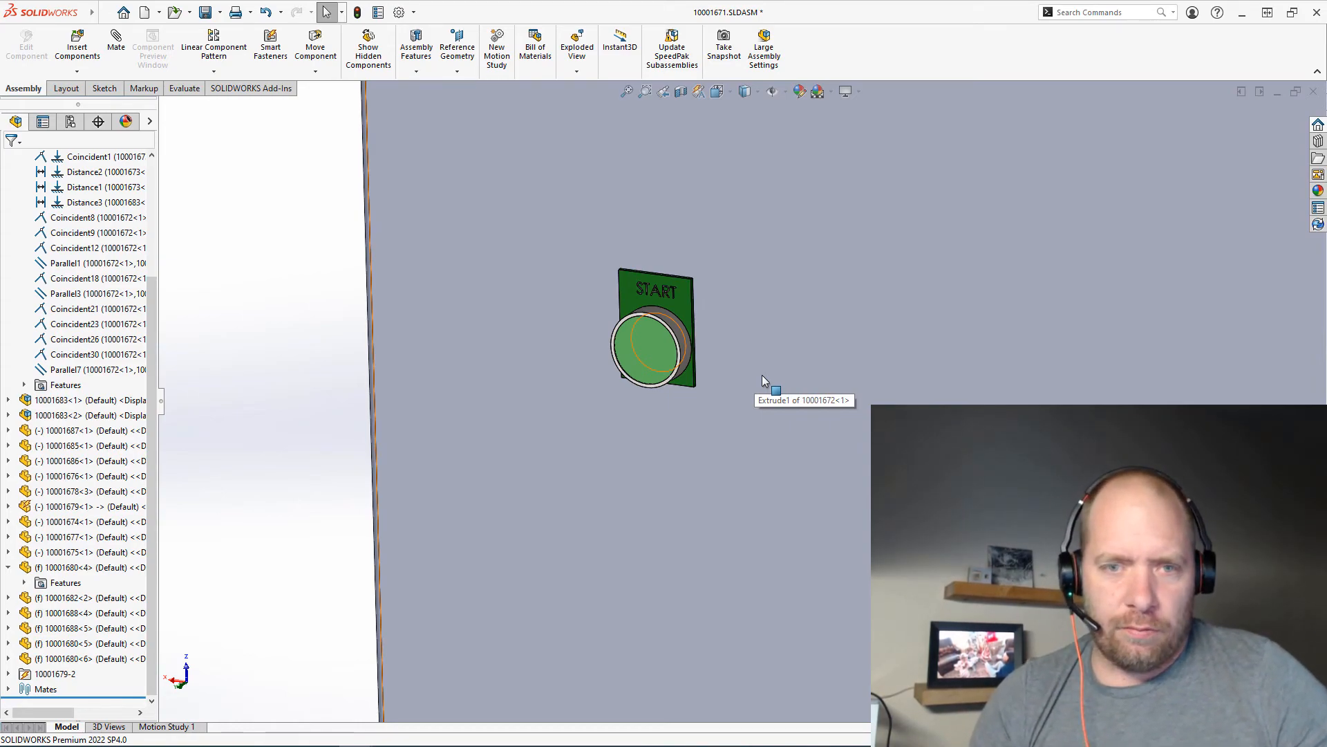
mouse_move(764, 381)
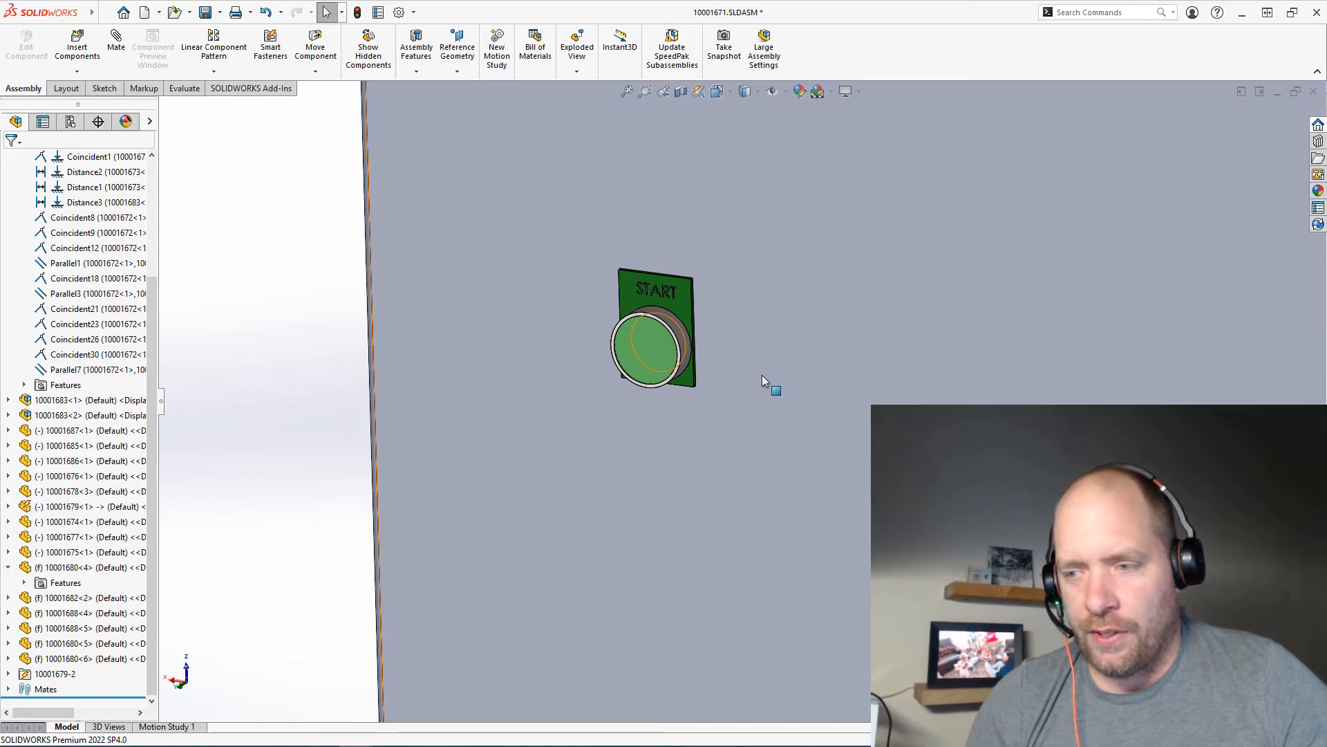